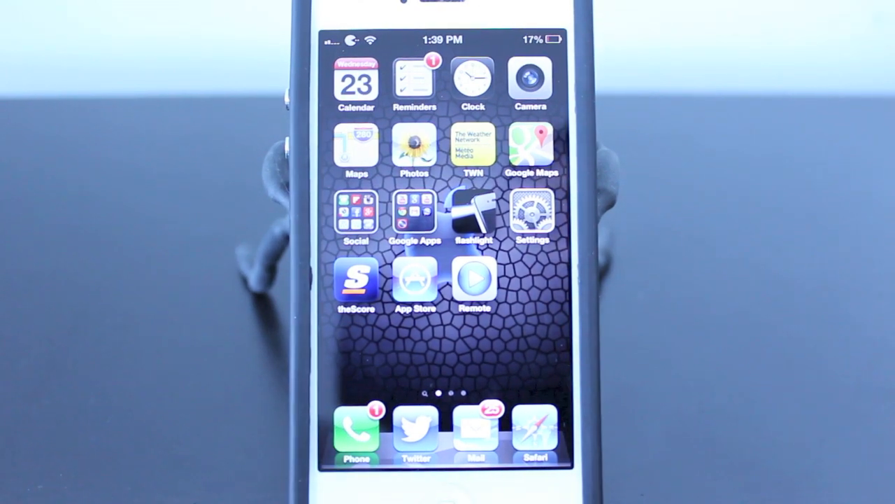
Step: Drag App Store onto Remote to form a new folder and enter its name field
left_click(473, 280)
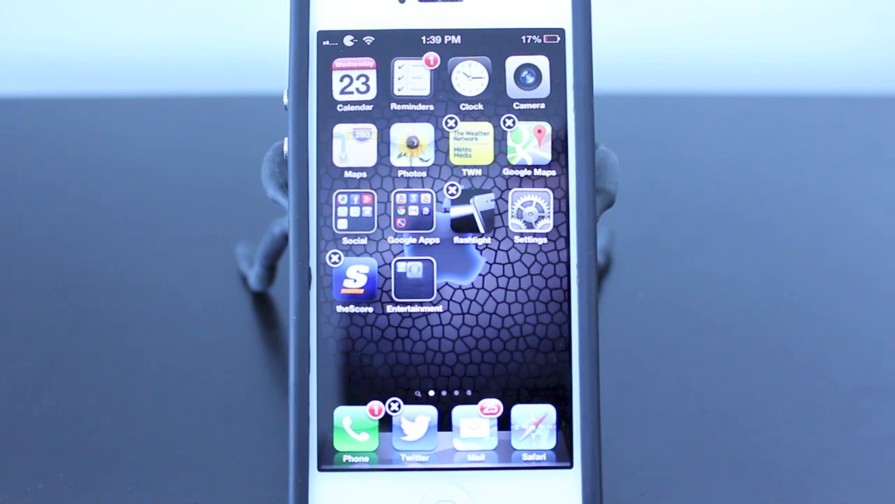
left_click(414, 280)
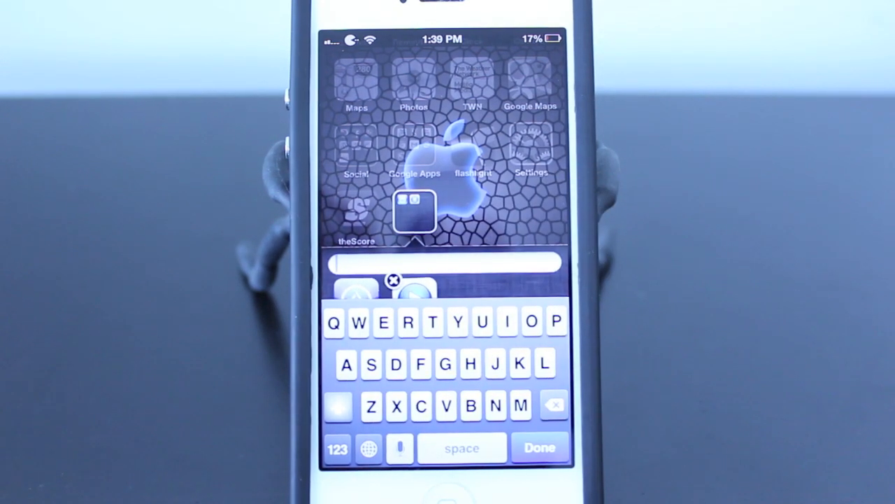
Step: Name the folder 'Random' and close it onto the home screen
left_click(409, 322)
type("Random")
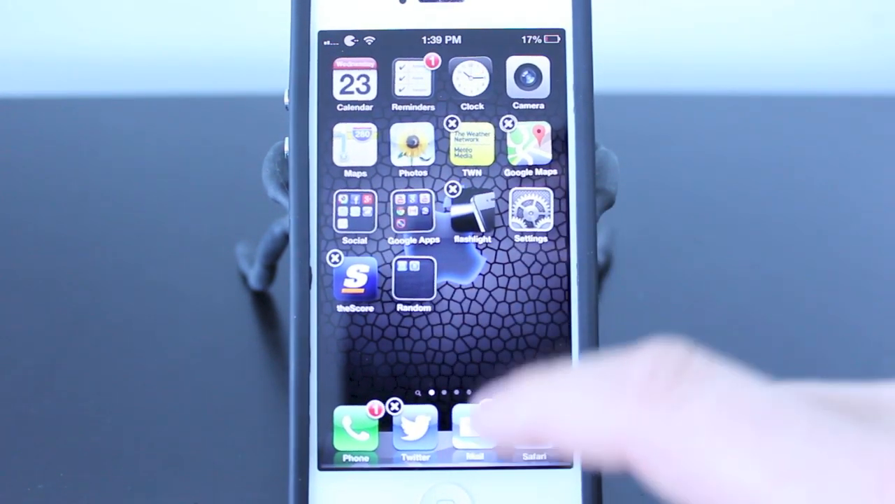
Step: Drop Settings into the Random folder and reveal App Store, Remote and Settings inside it
left_click(412, 280)
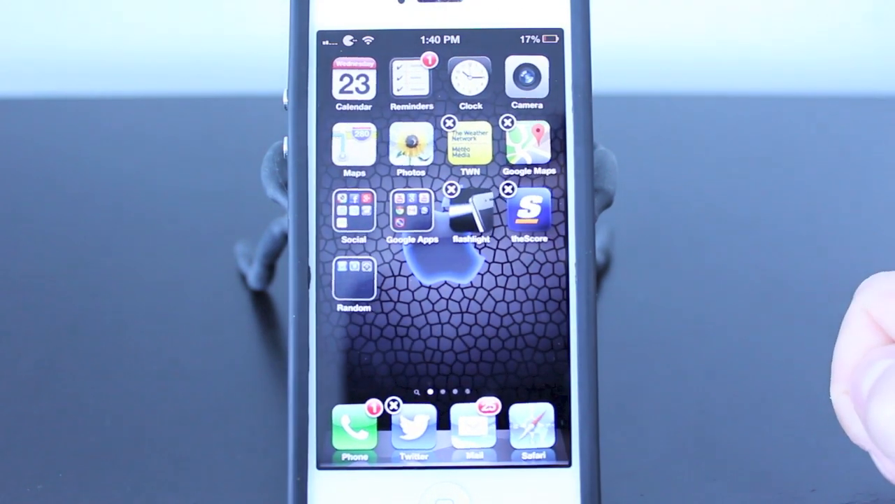
left_click(352, 280)
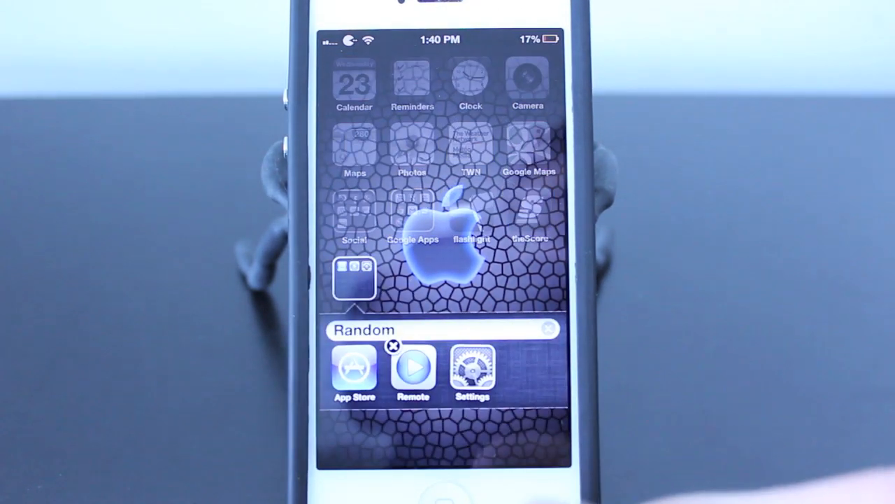